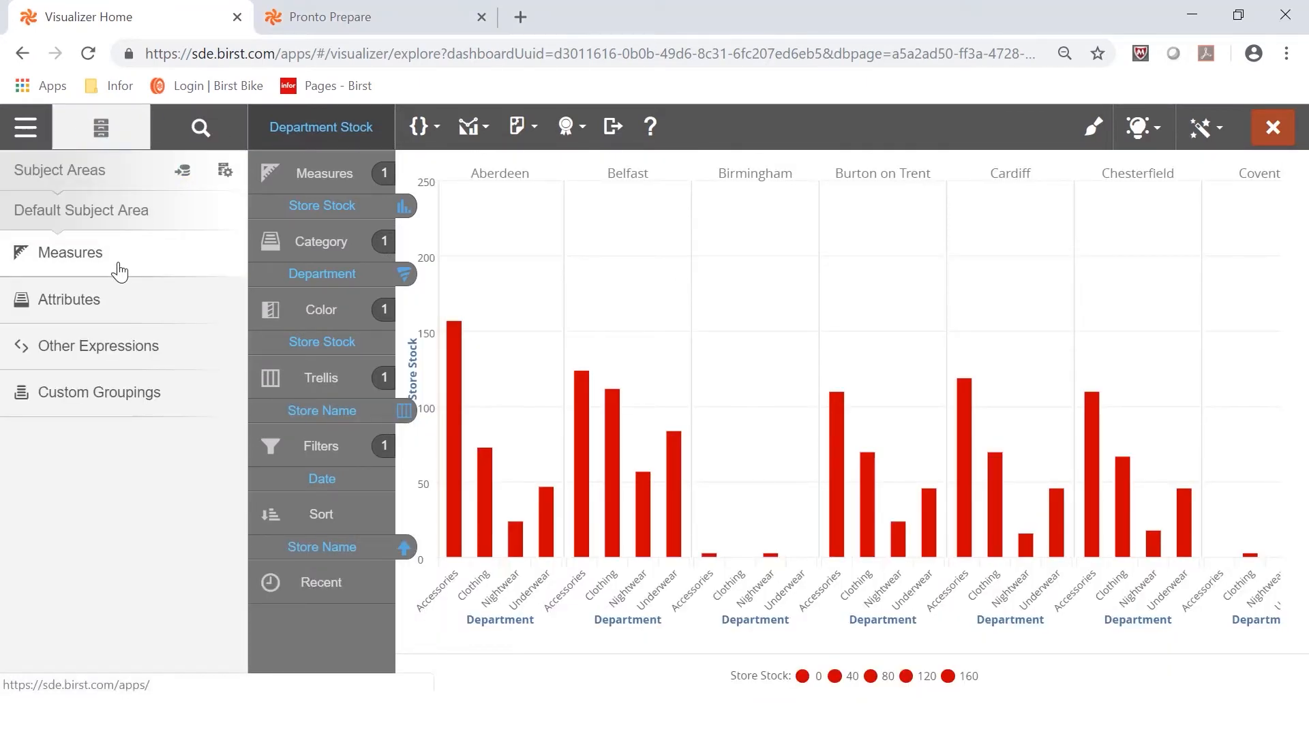
click(69, 252)
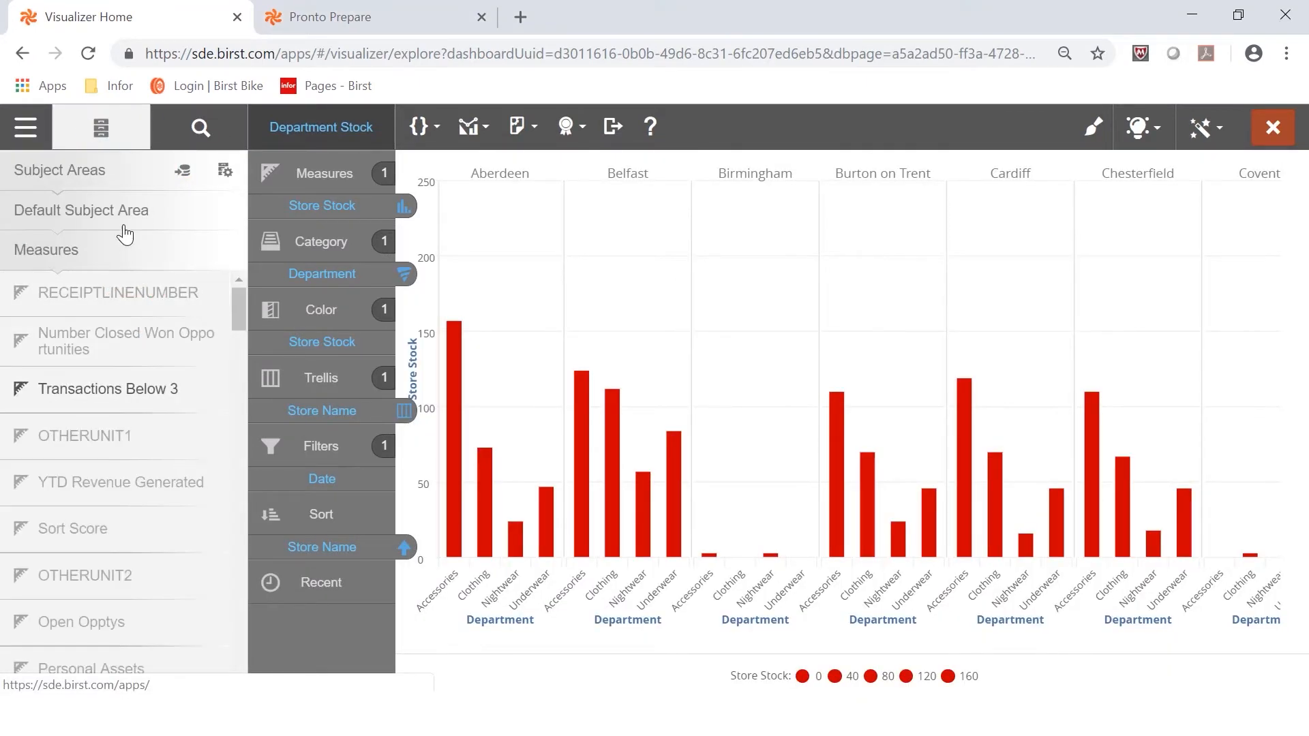
mouse_move(1140, 127)
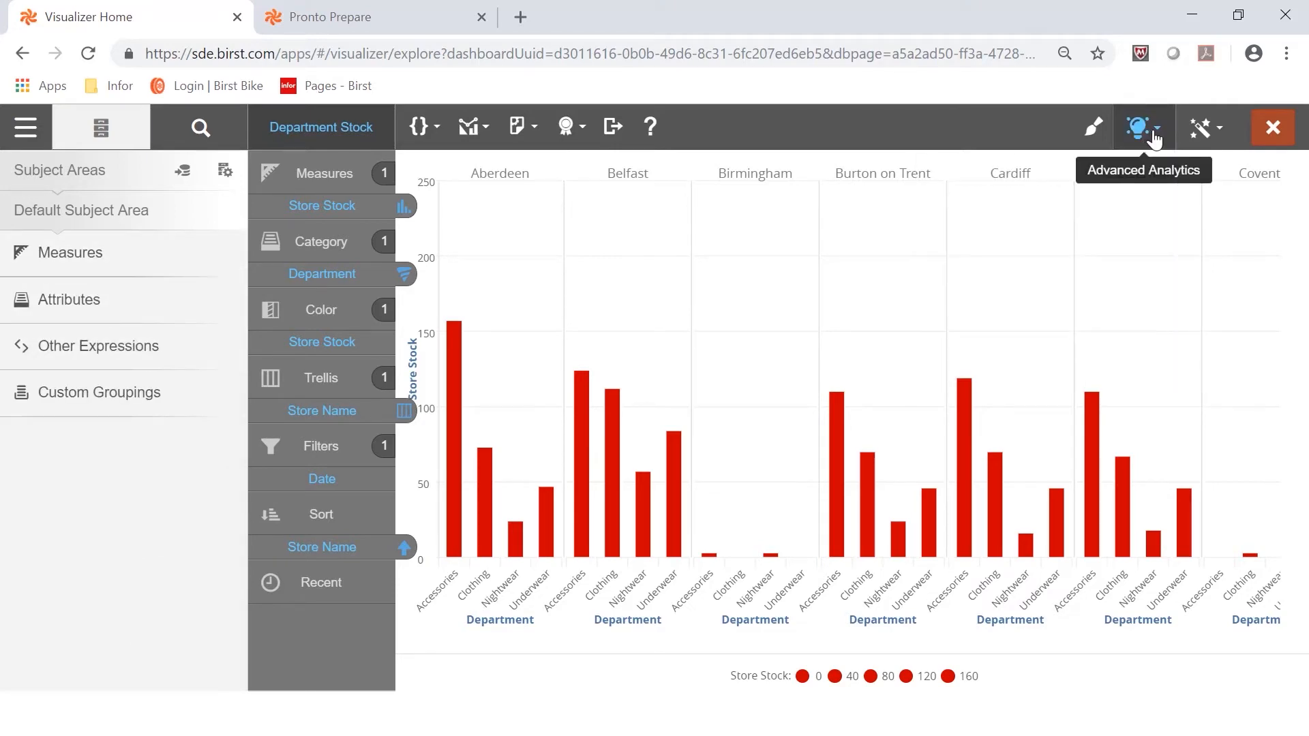